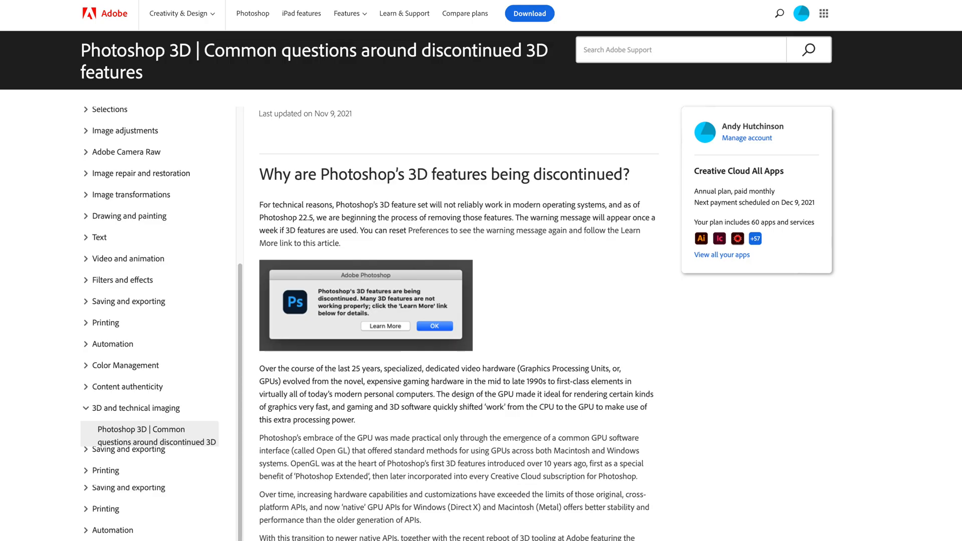
Scroll through the Adobe Support article on discontinued Photoshop 3D features
scroll(down, 3)
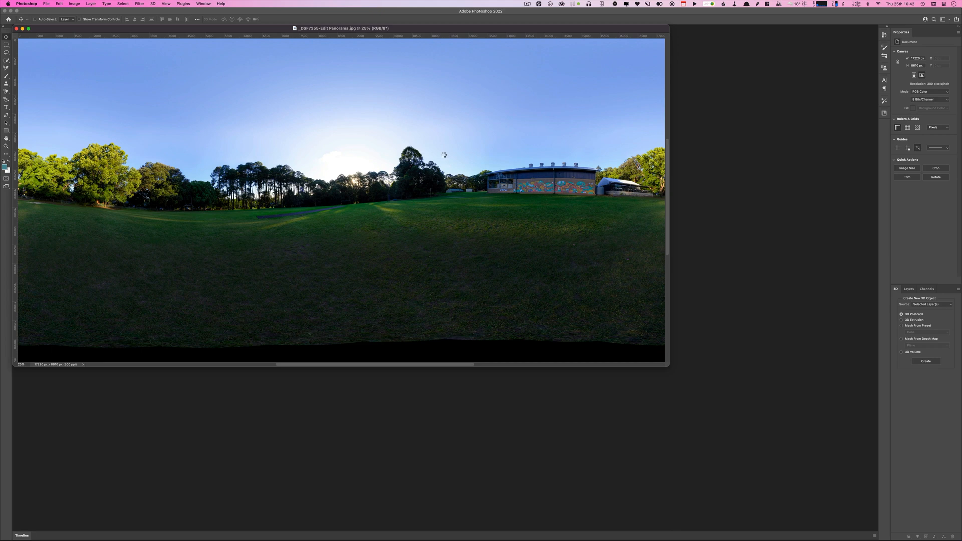
Create a new 3D object from the panorama layer in Photoshop's 3D panel
click(926, 361)
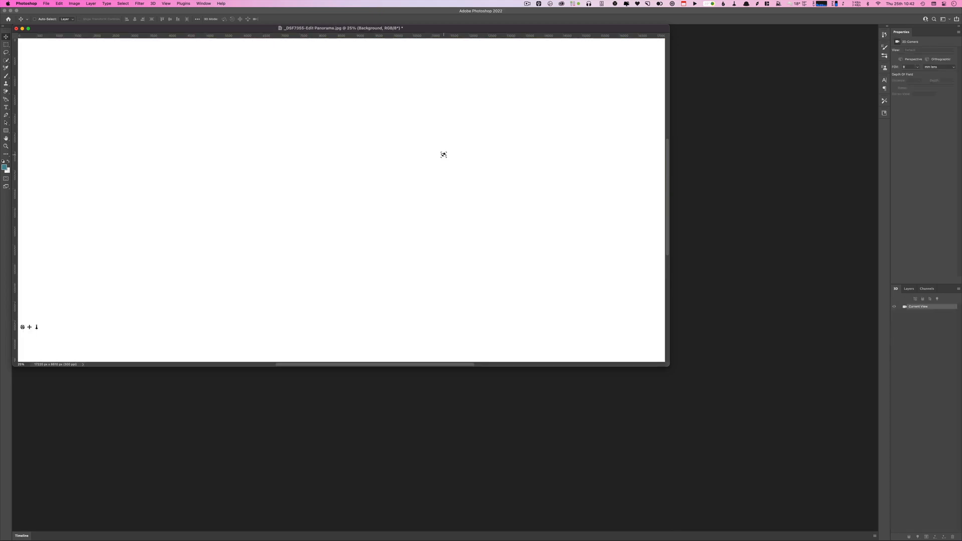
mouse_move(447, 150)
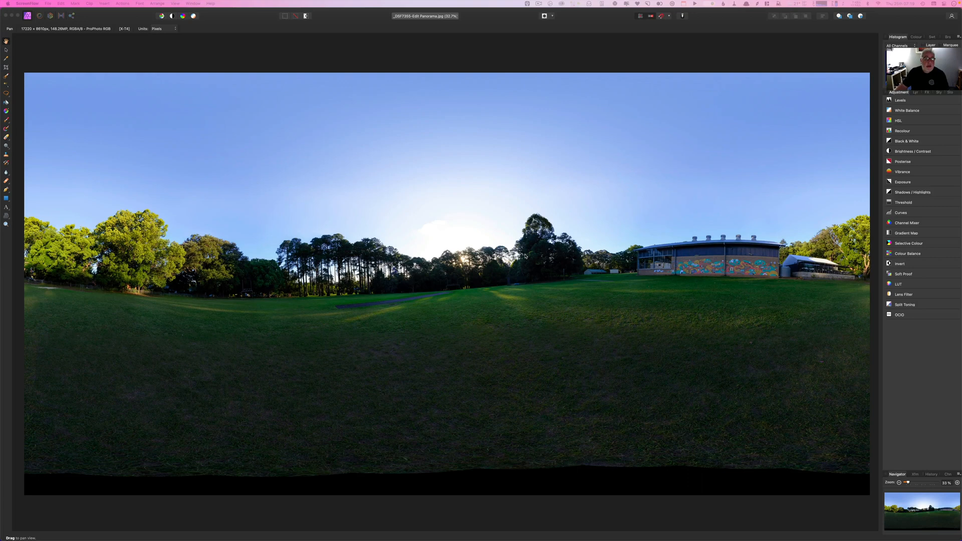
mouse_move(413, 213)
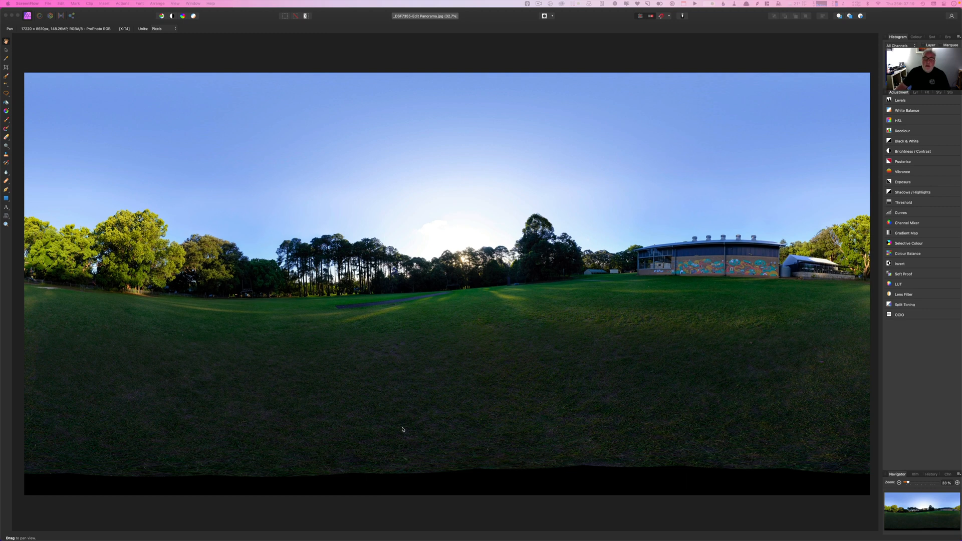
mouse_move(605, 458)
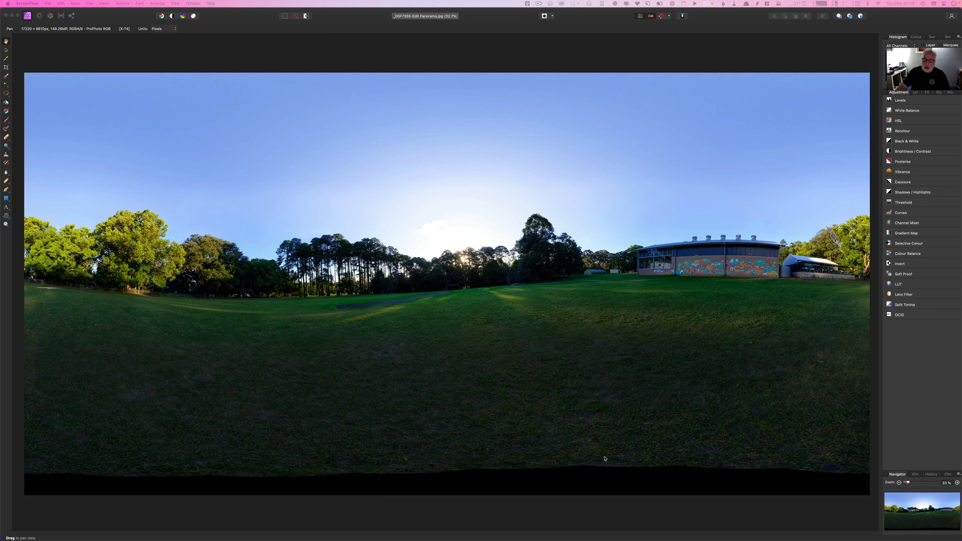
mouse_move(139, 383)
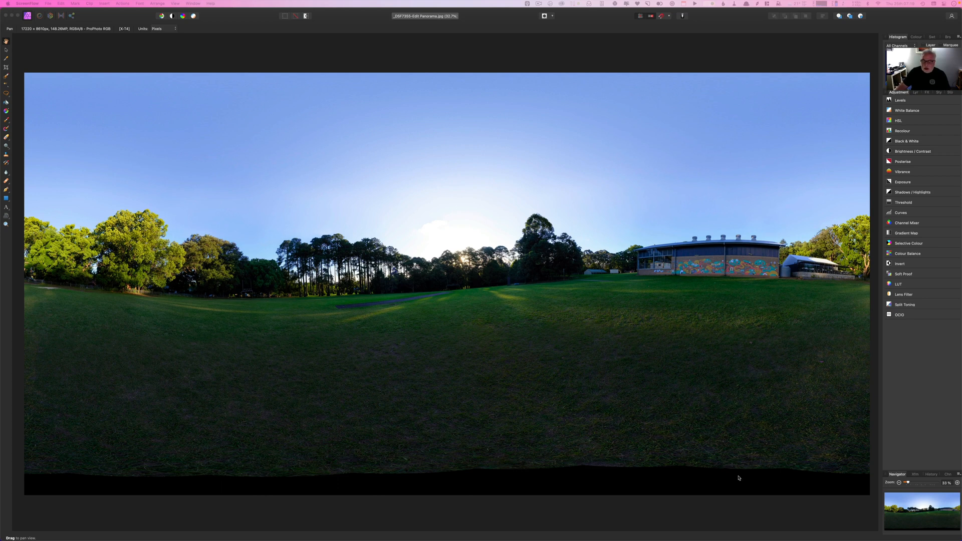
mouse_move(396, 396)
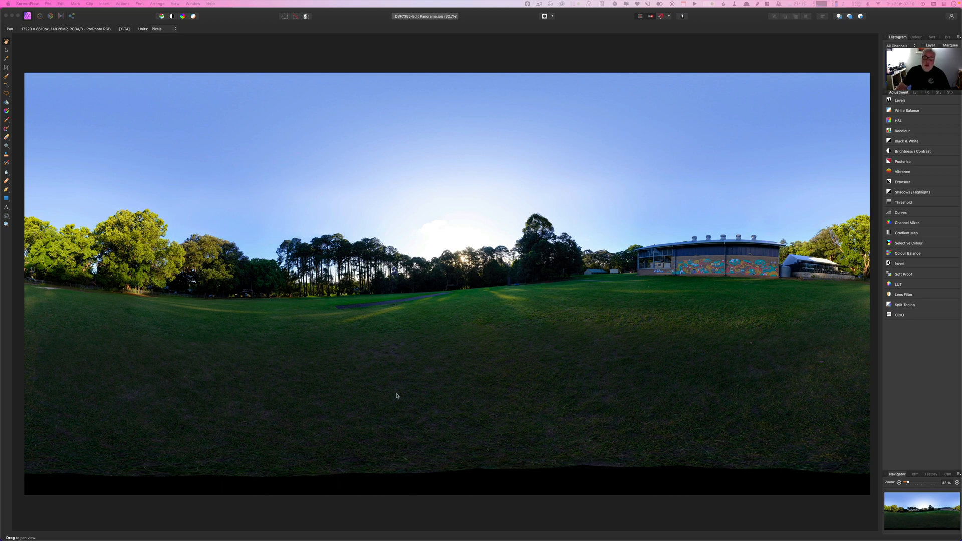
mouse_move(391, 405)
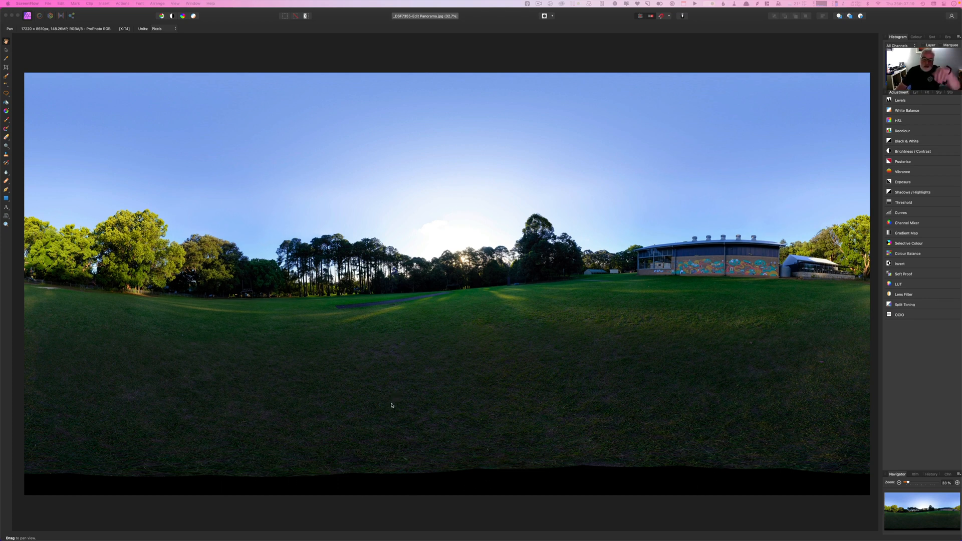
mouse_move(290, 229)
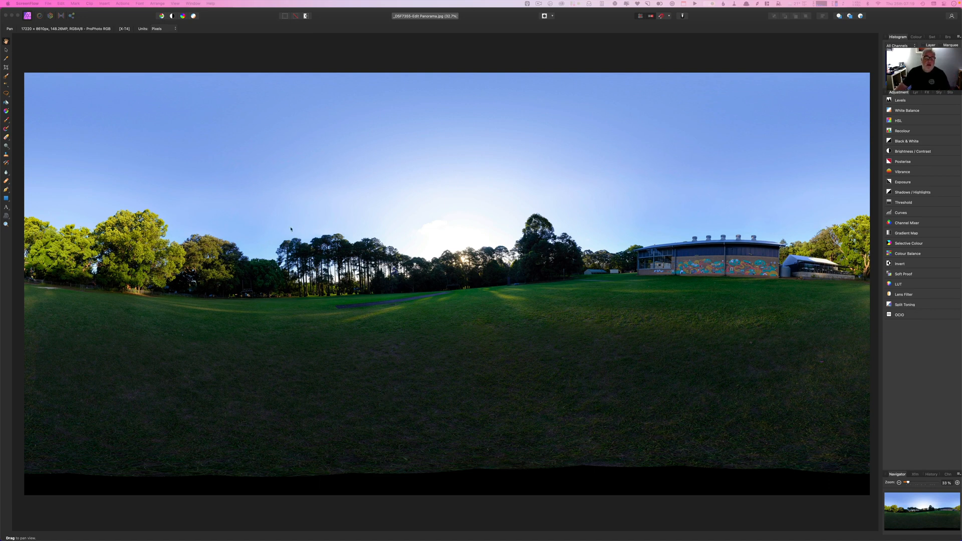
click(155, 3)
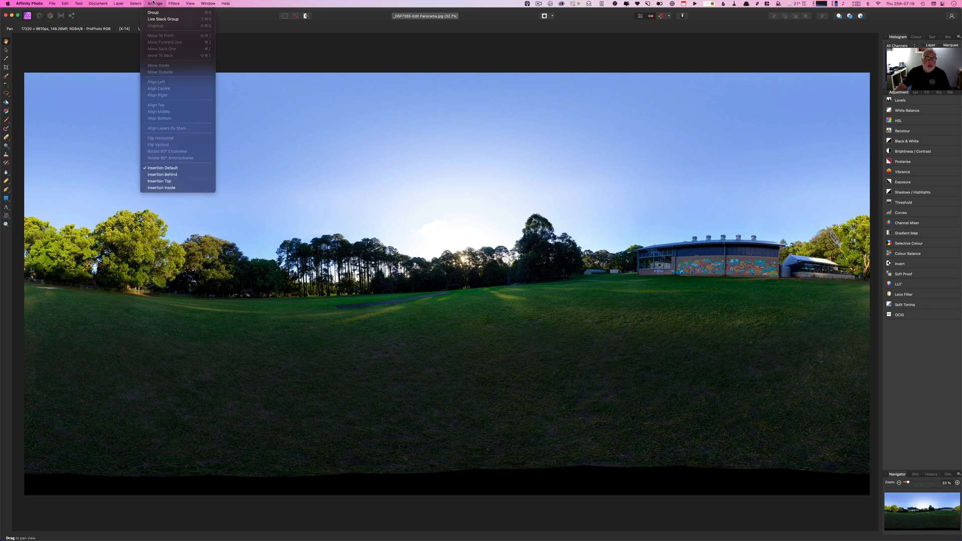
Apply Live Projection > Equirectangular Projection to view the panorama as a 360° scene
click(118, 3)
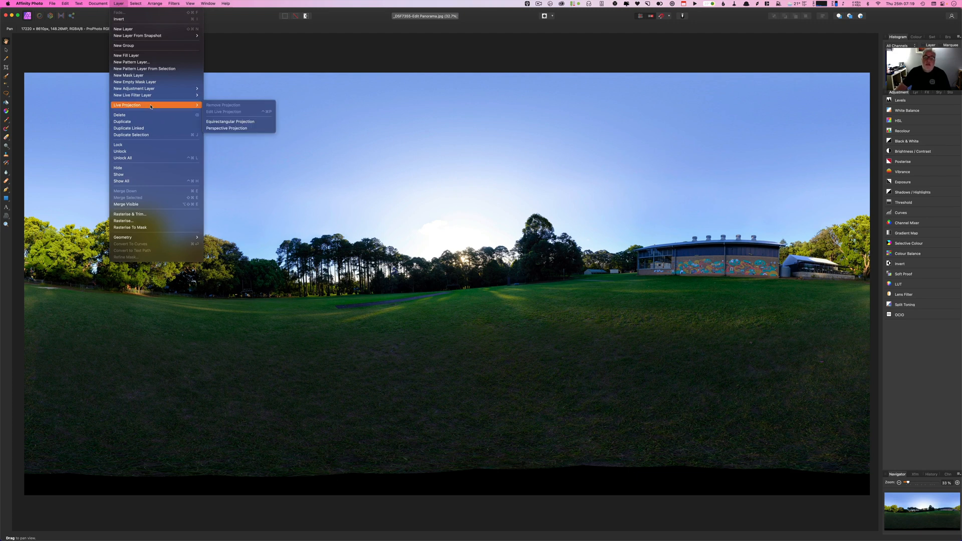
mouse_move(238, 121)
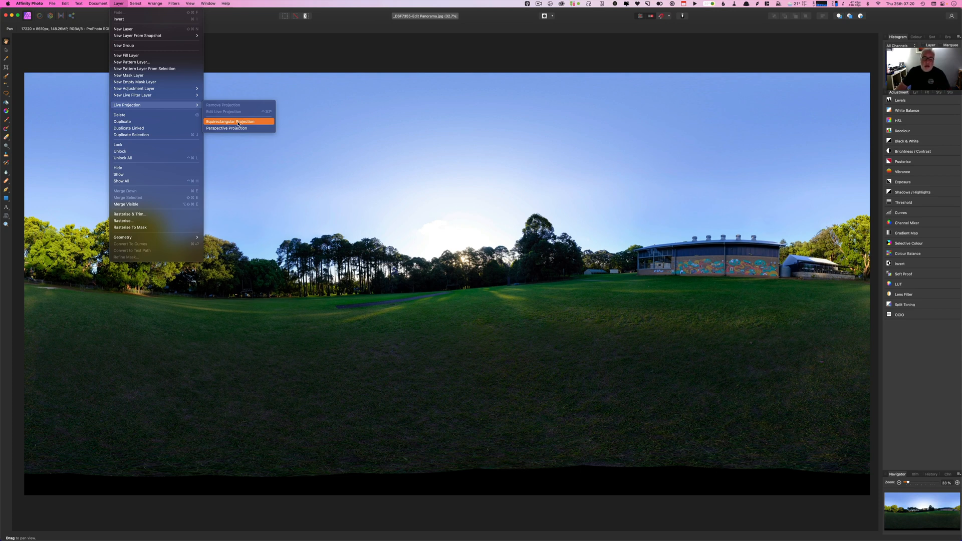
click(230, 120)
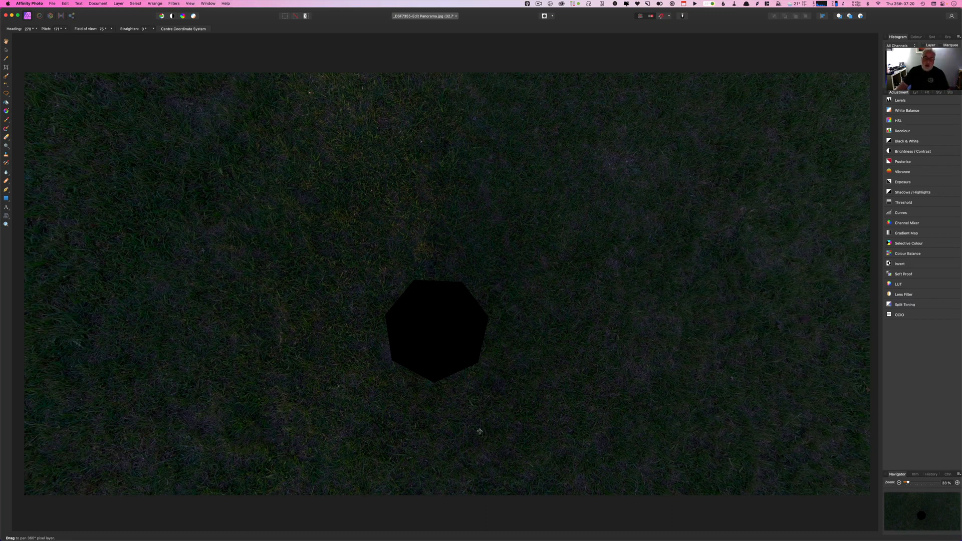
mouse_move(500, 371)
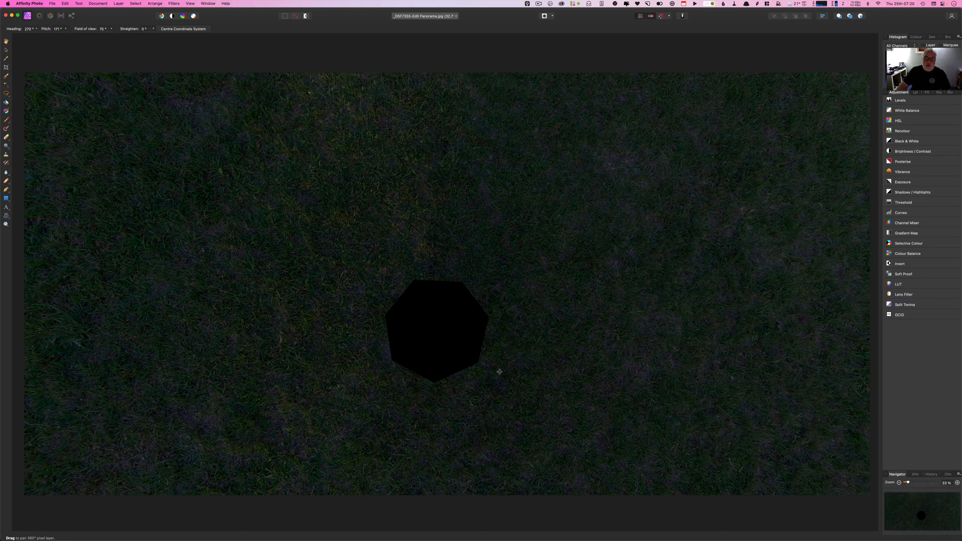
mouse_move(363, 273)
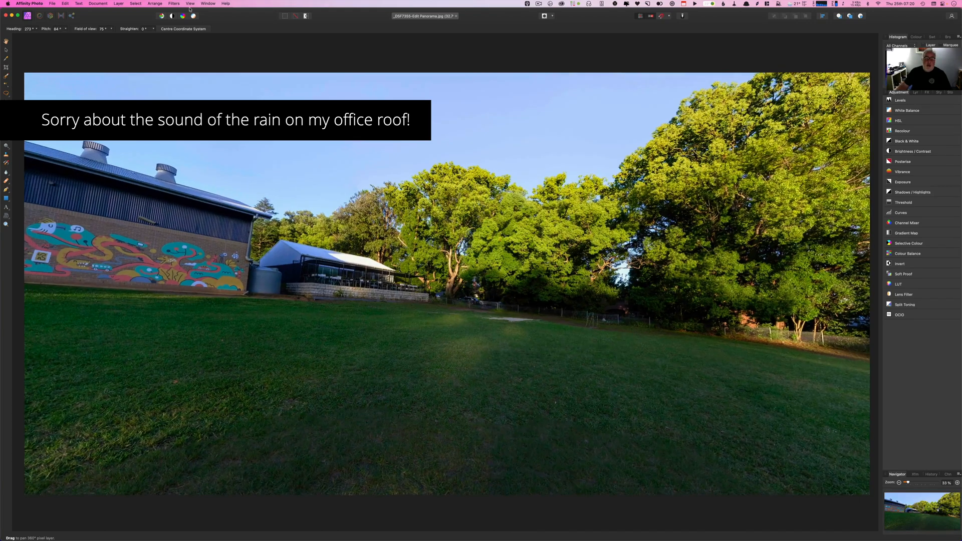
Edit the live projection, look down at the nadir, and lasso around the black hole
click(118, 3)
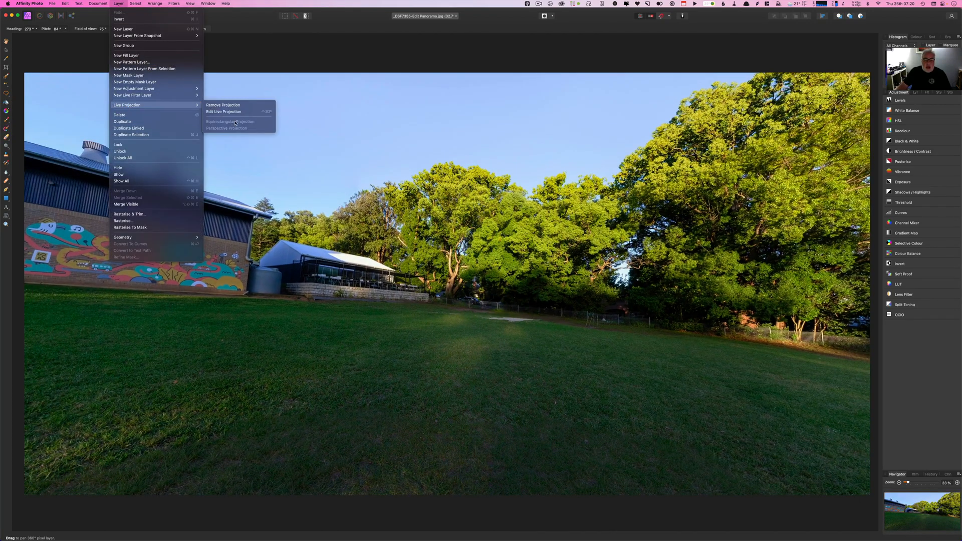
mouse_move(246, 127)
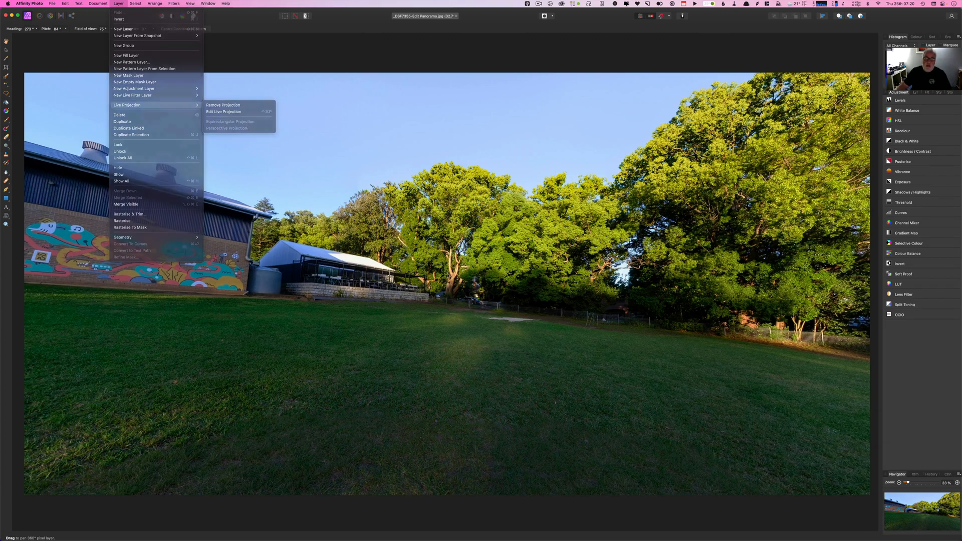
click(224, 112)
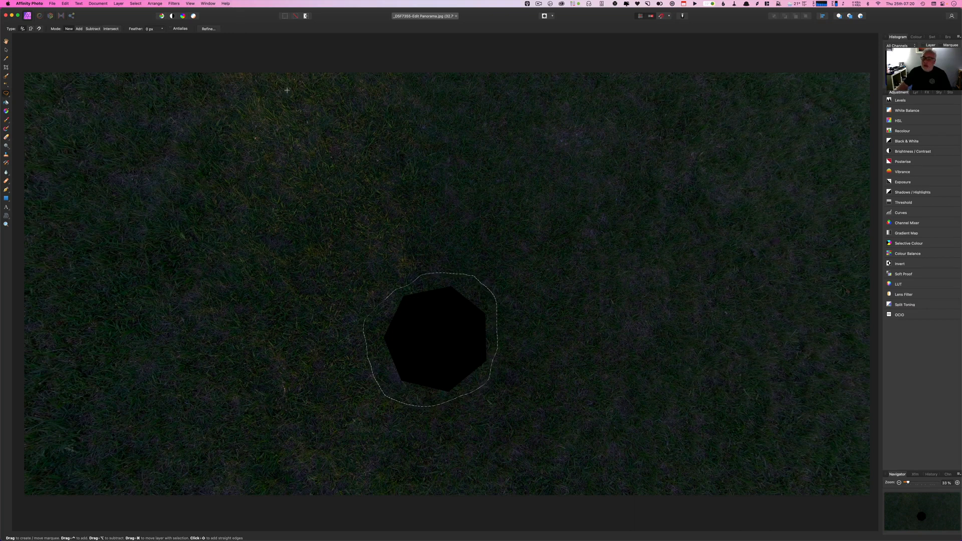
click(118, 3)
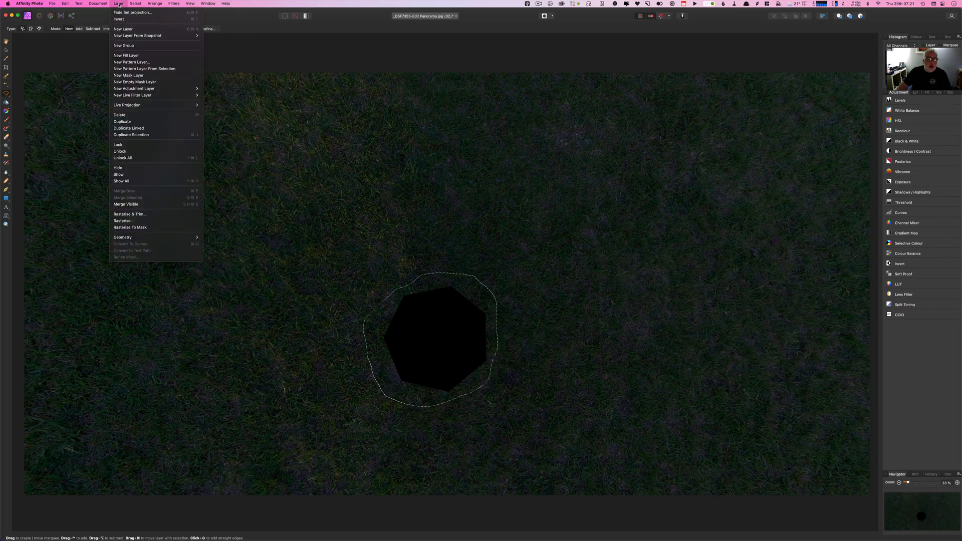
Fill the lassoed nadir hole using Edit > Fill with Inpainting
click(65, 3)
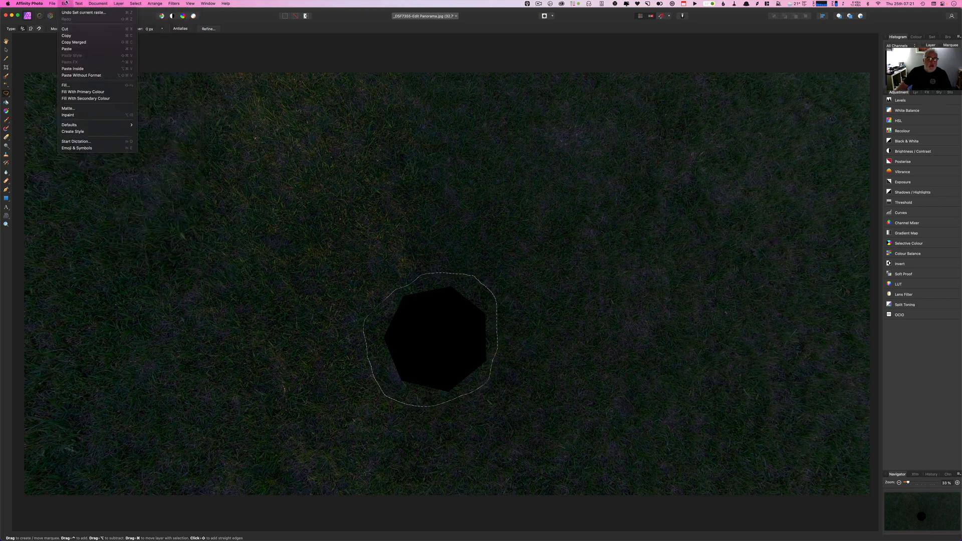
mouse_move(66, 84)
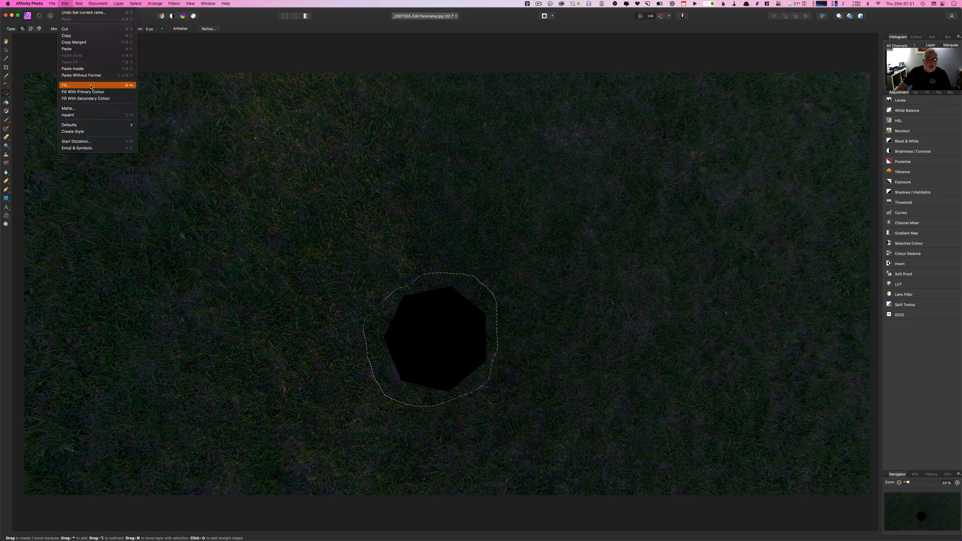
click(66, 85)
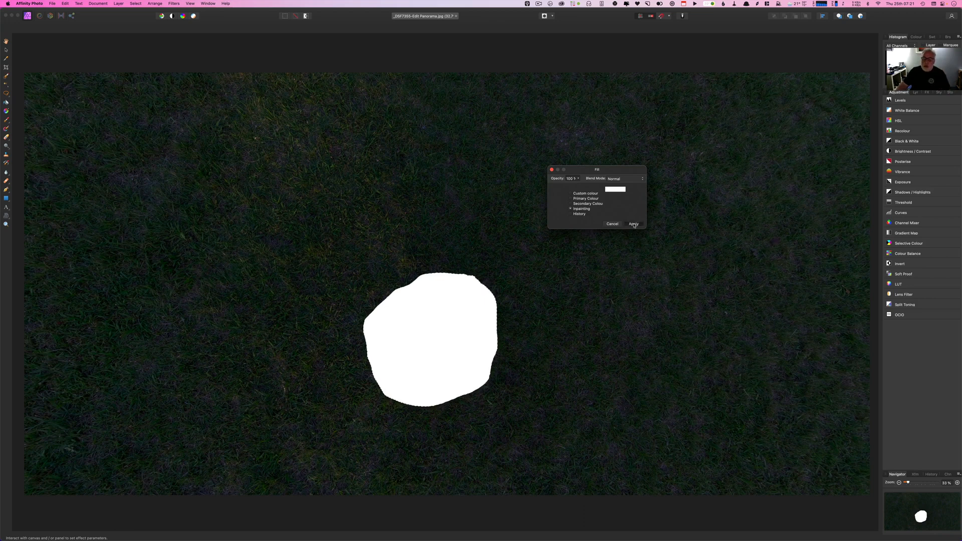
click(634, 224)
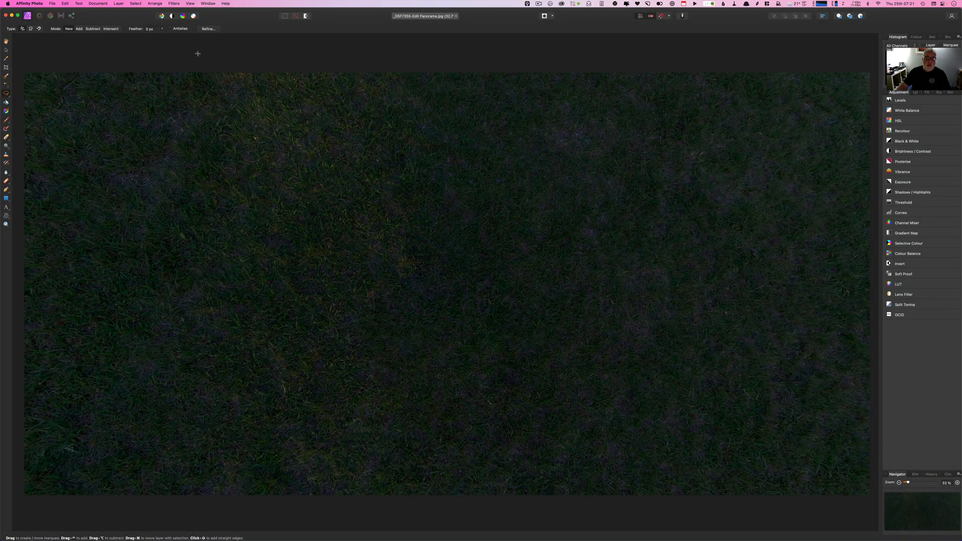
Remove the live projection from the panorama layer, showing the filled bottom edge
click(134, 3)
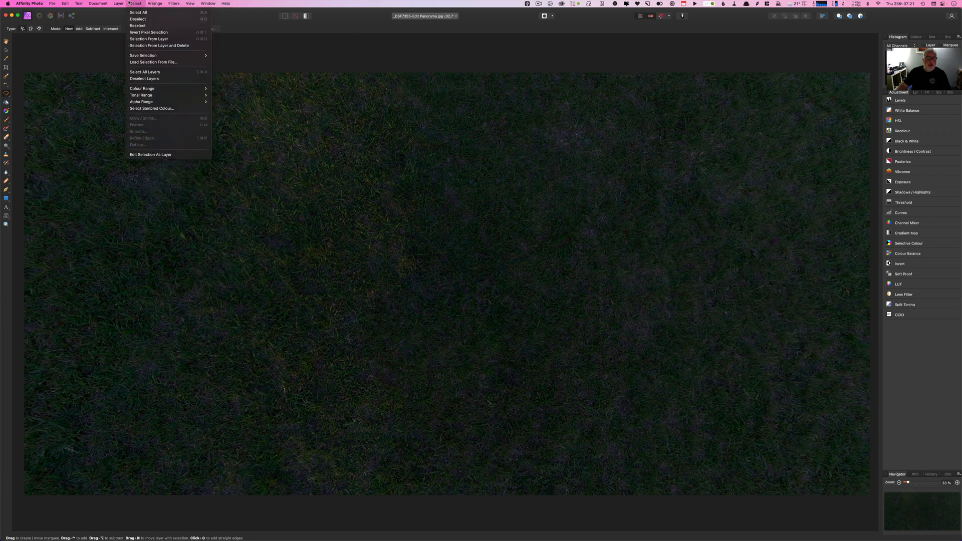
click(118, 3)
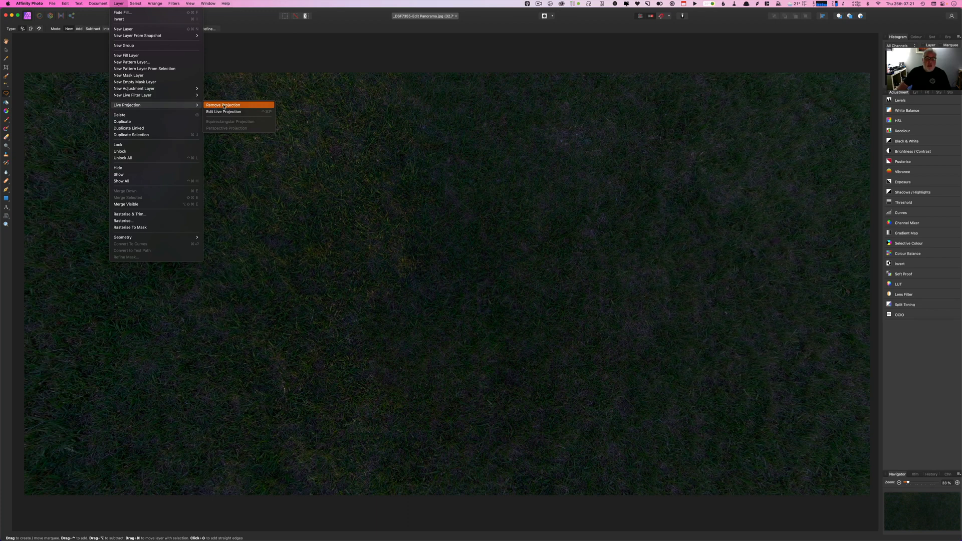
click(223, 105)
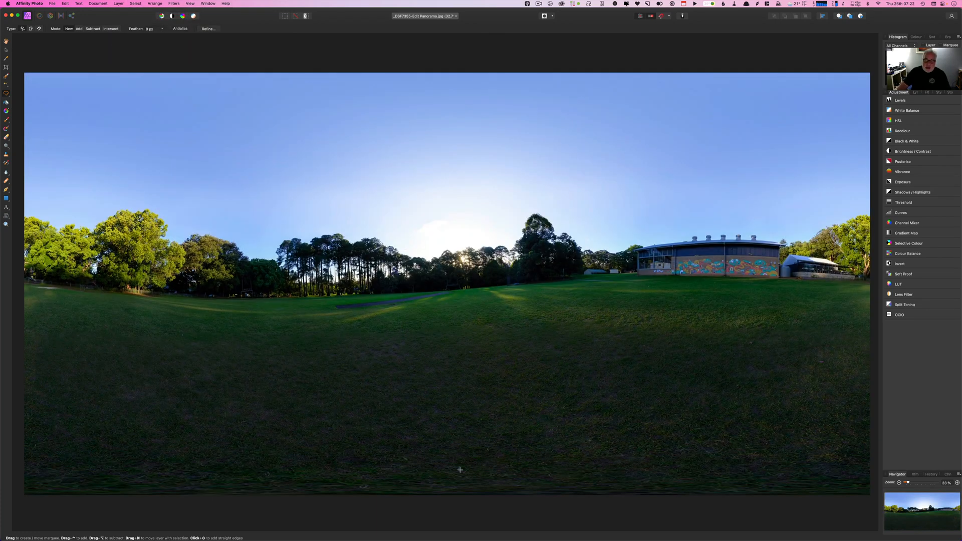
mouse_move(165, 470)
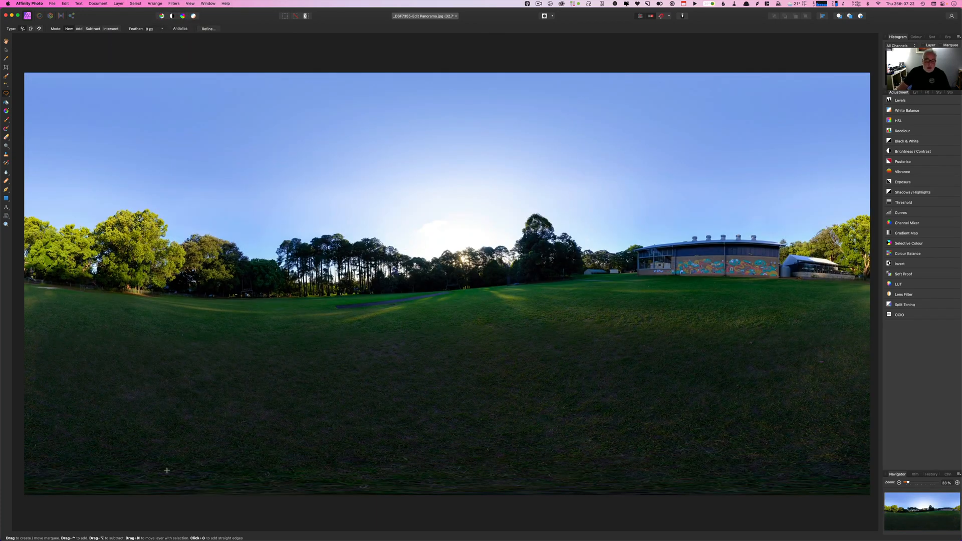
mouse_move(817, 448)
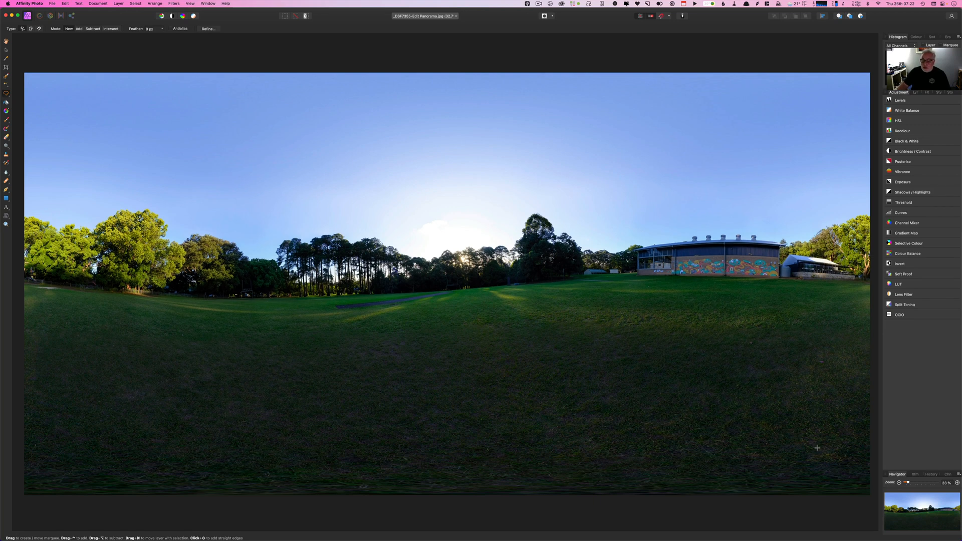
mouse_move(458, 478)
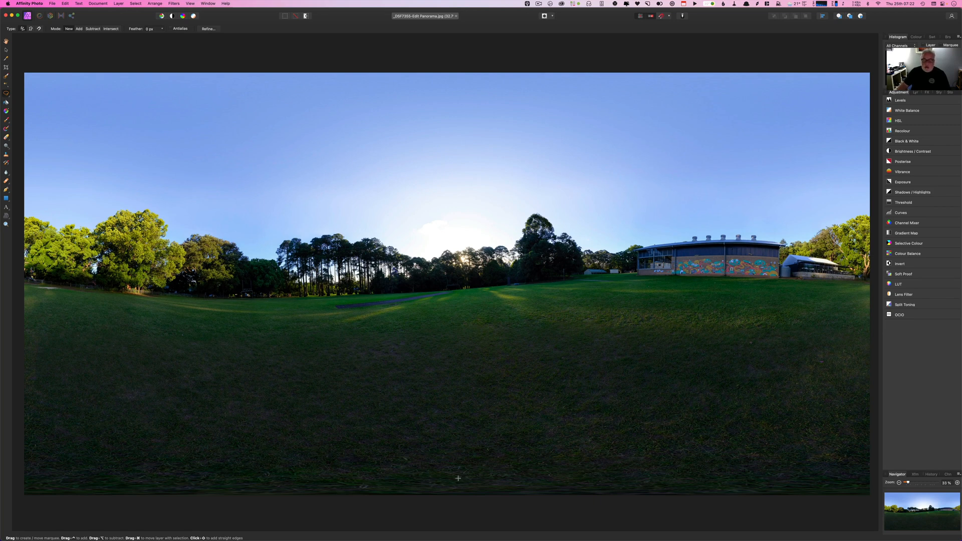
click(135, 3)
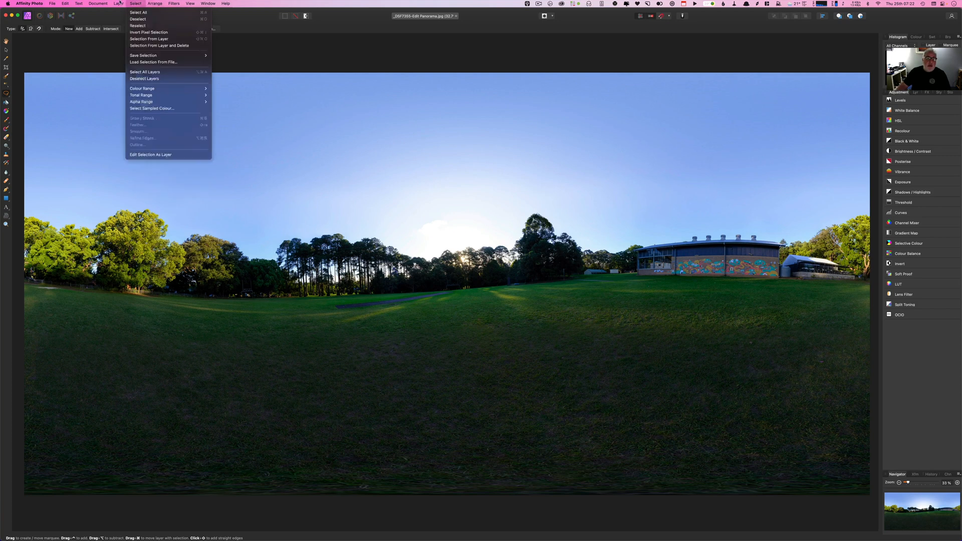
Deselect the outline around the patched nadir area
click(118, 3)
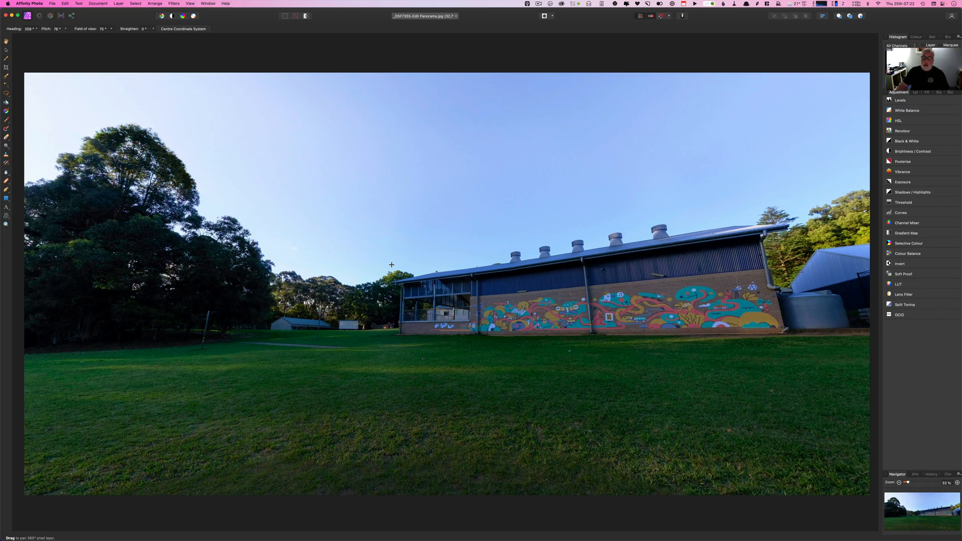
mouse_move(467, 252)
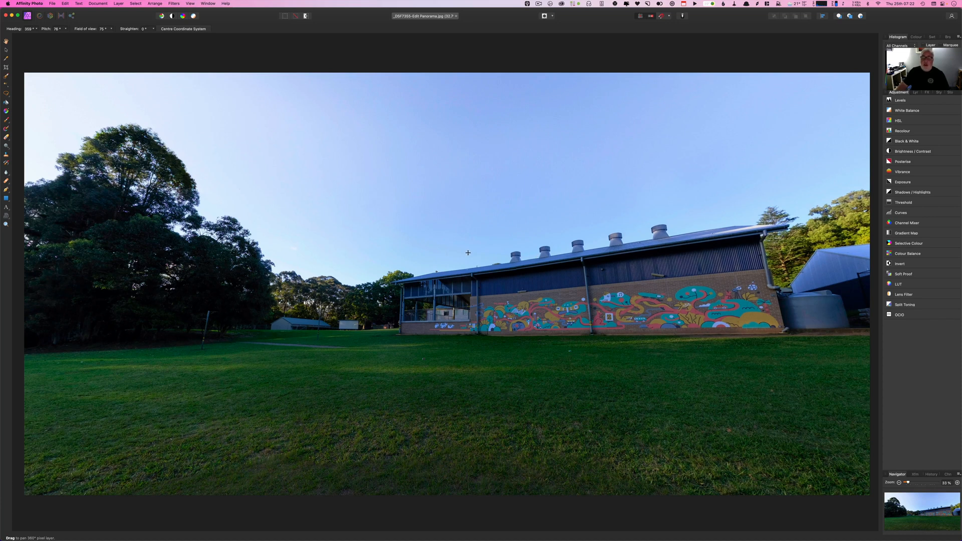